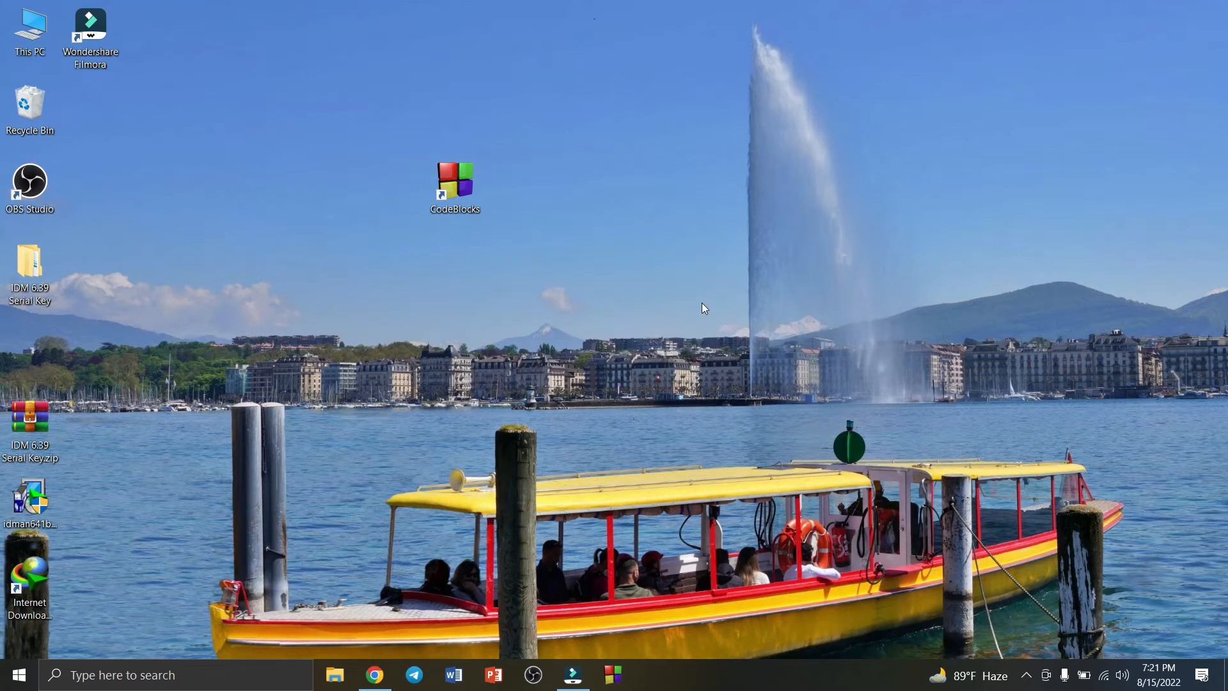
mouse_move(936, 282)
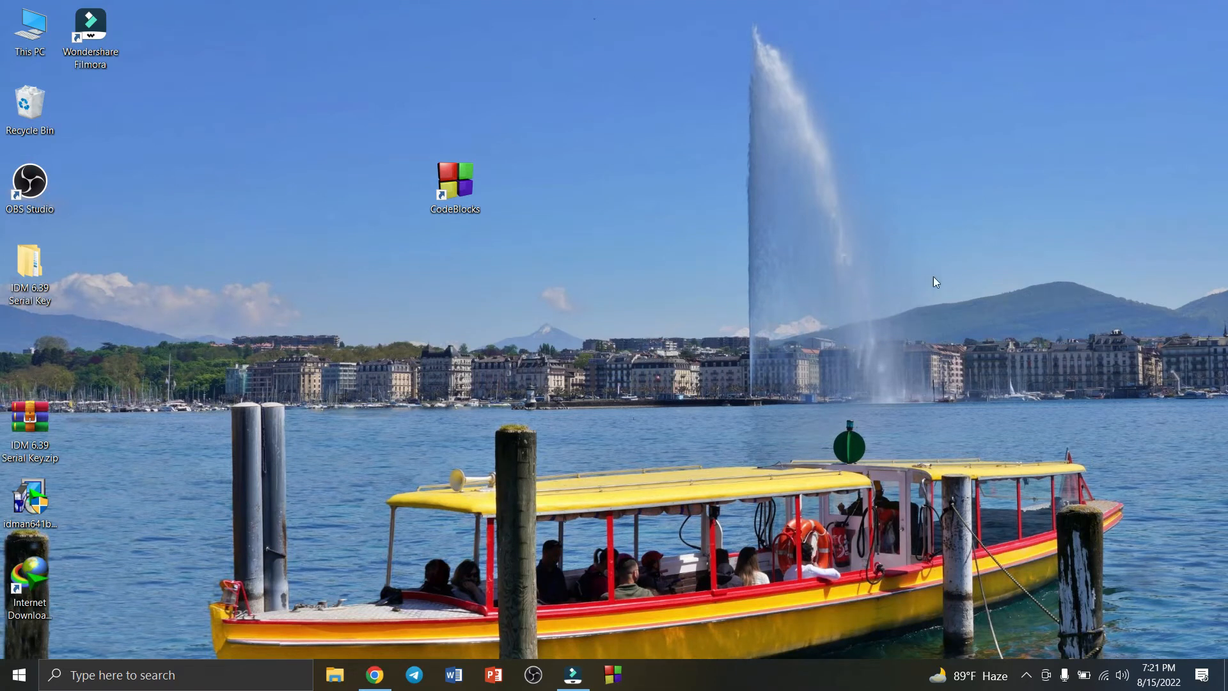
mouse_move(486, 195)
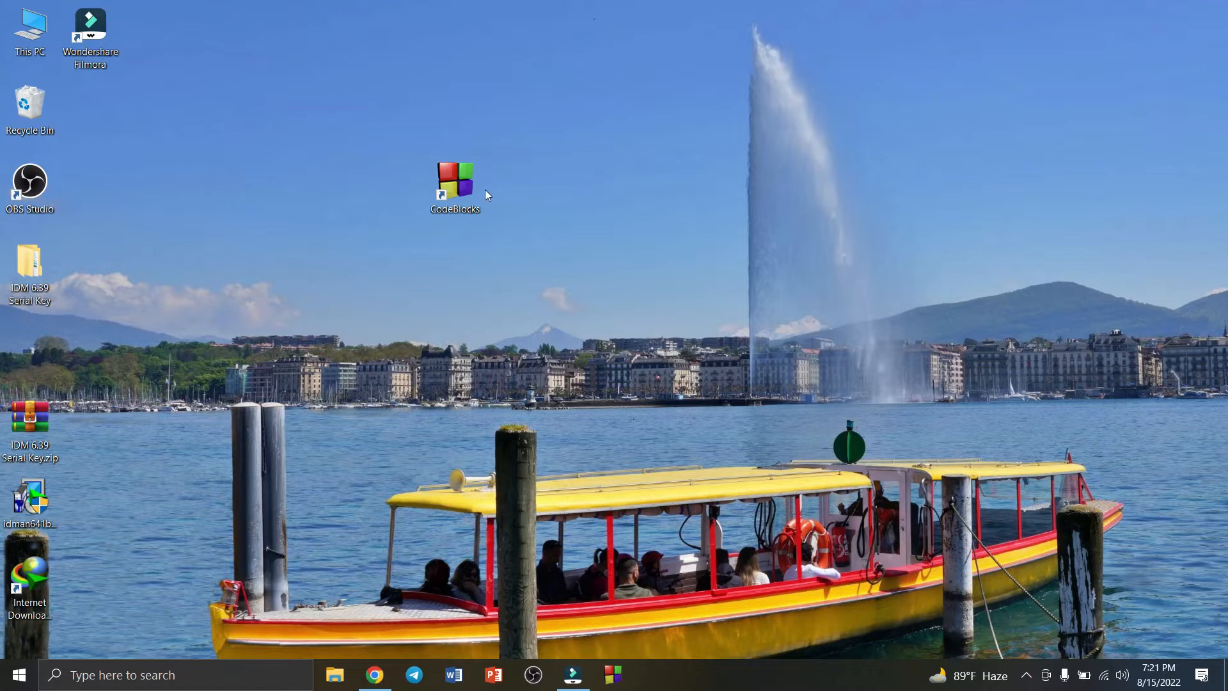
Select the CodeBlocks desktop shortcut and show its context menu
left_click(455, 184)
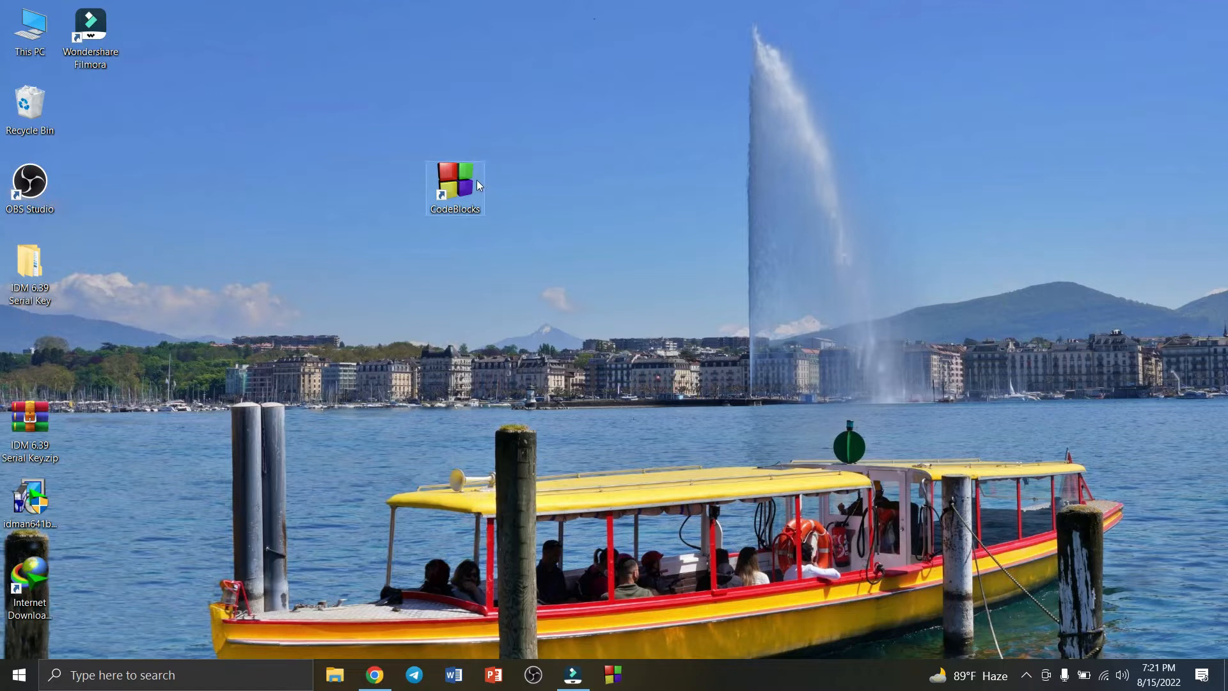
right_click(455, 188)
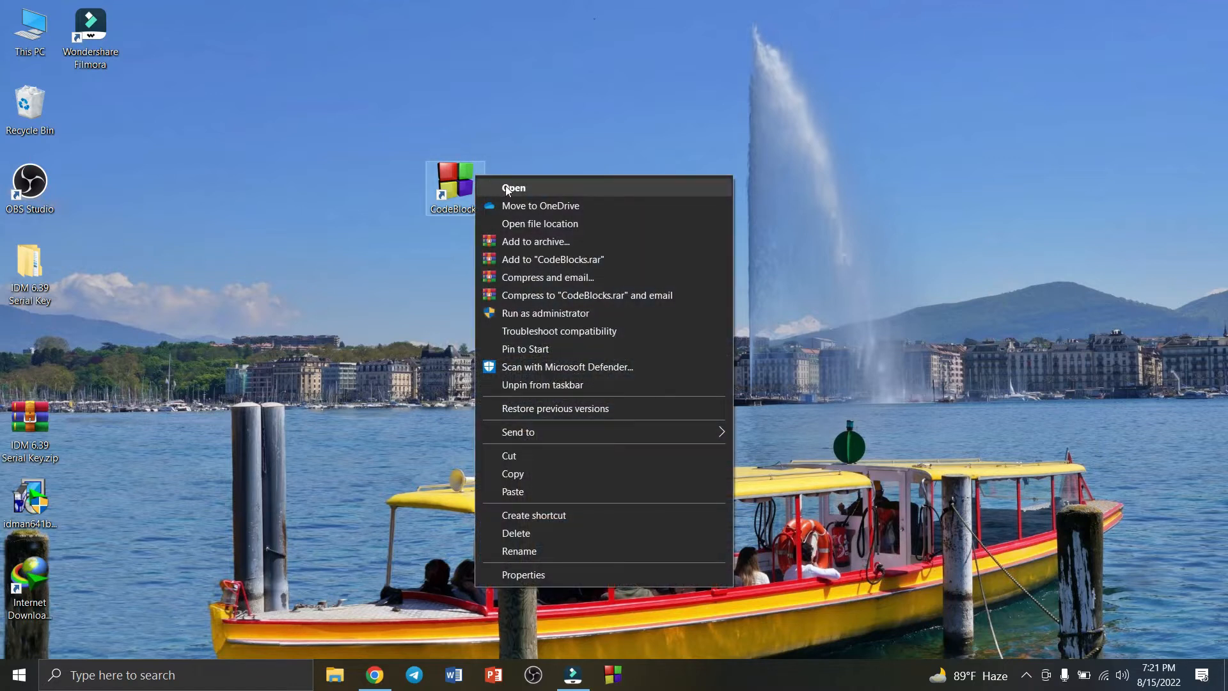
Launch Code::Blocks, open and run Untitled1.c, then close the c=23 console
left_click(514, 188)
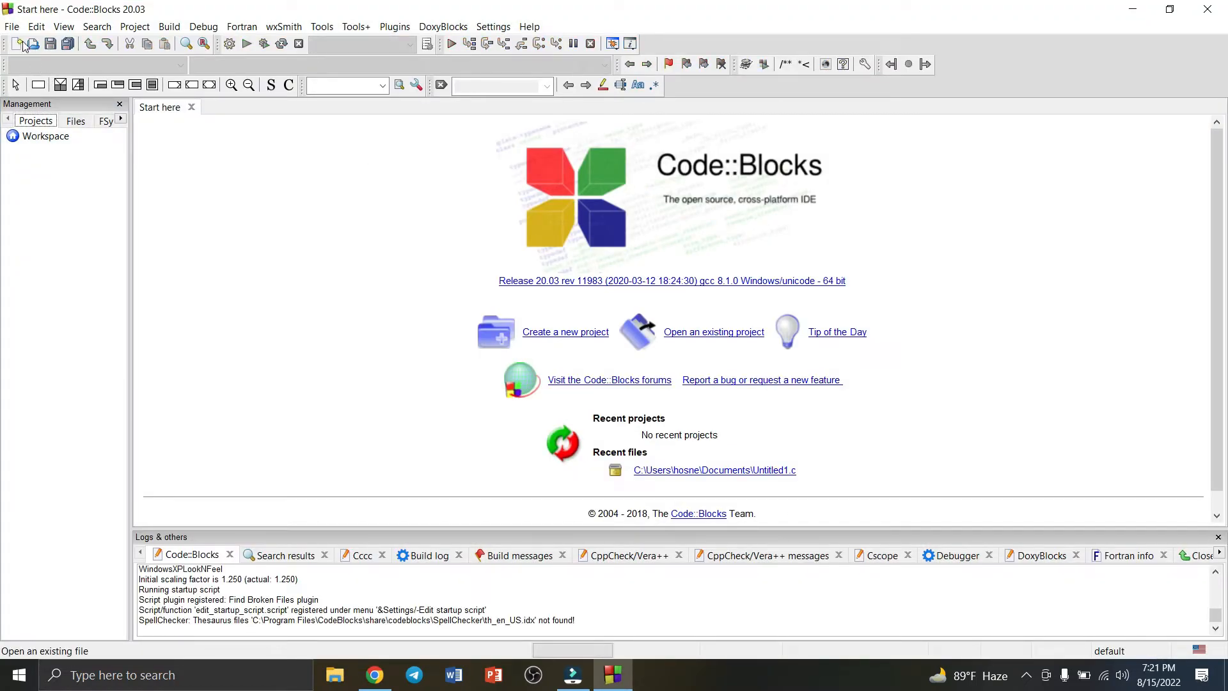
mouse_move(32, 64)
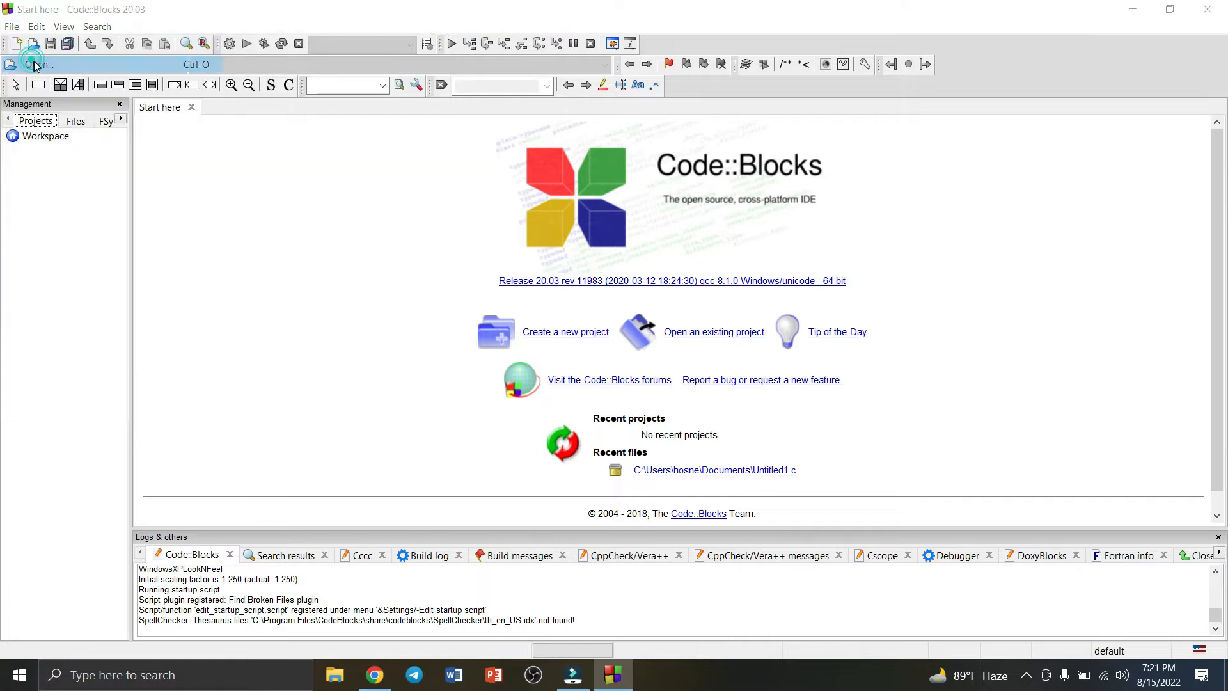
left_click(33, 64)
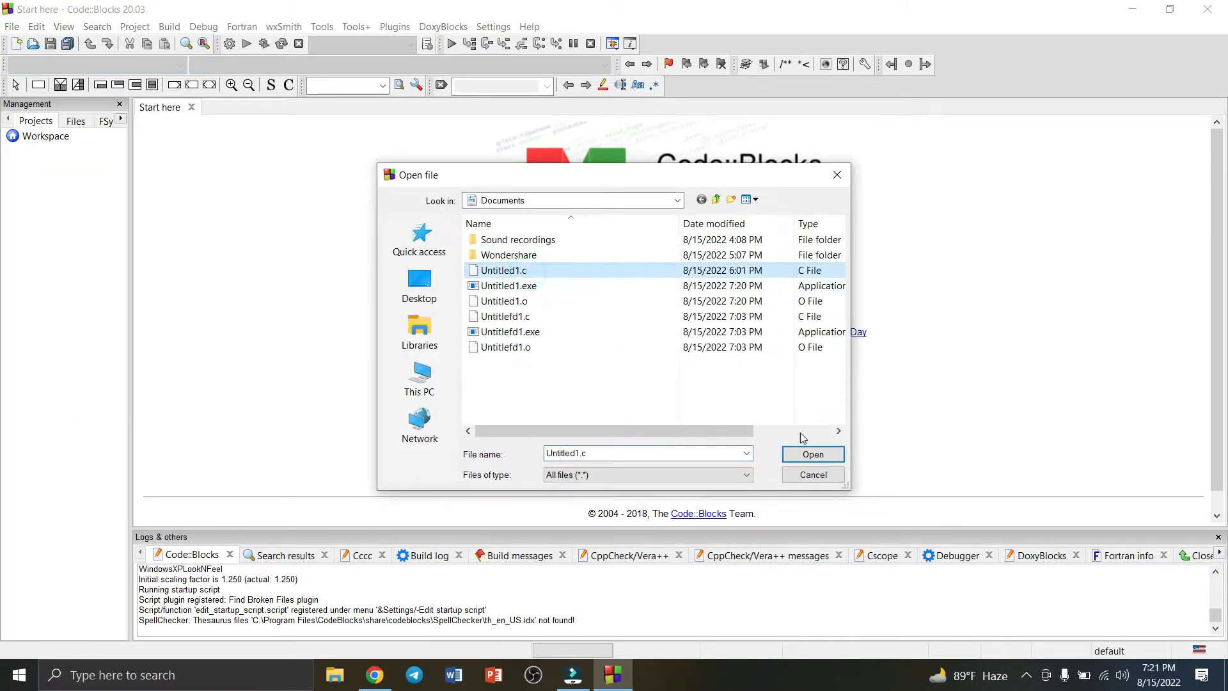
left_click(813, 454)
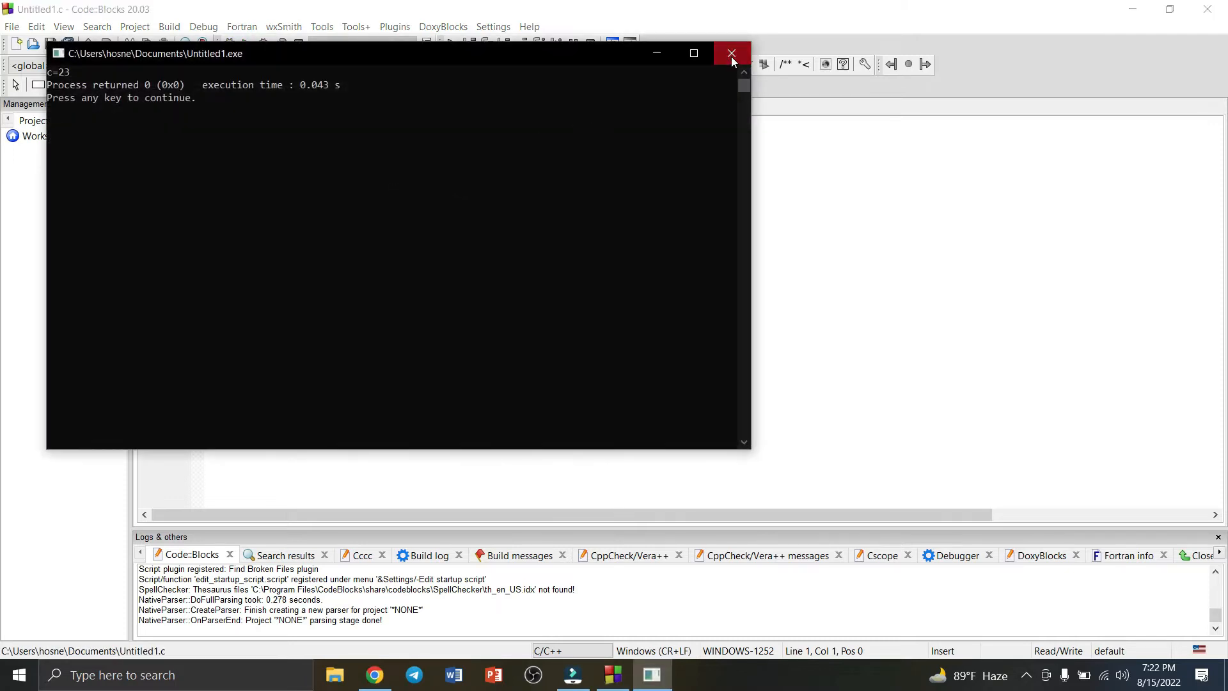
left_click(730, 53)
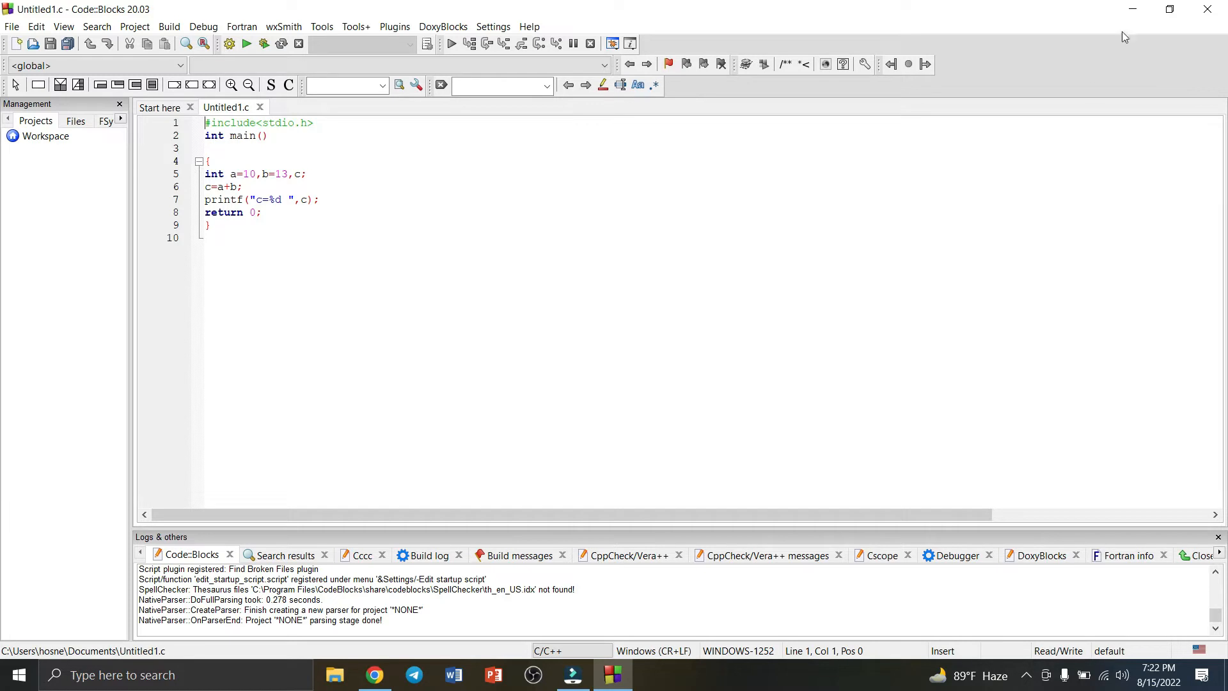
mouse_move(1133, 9)
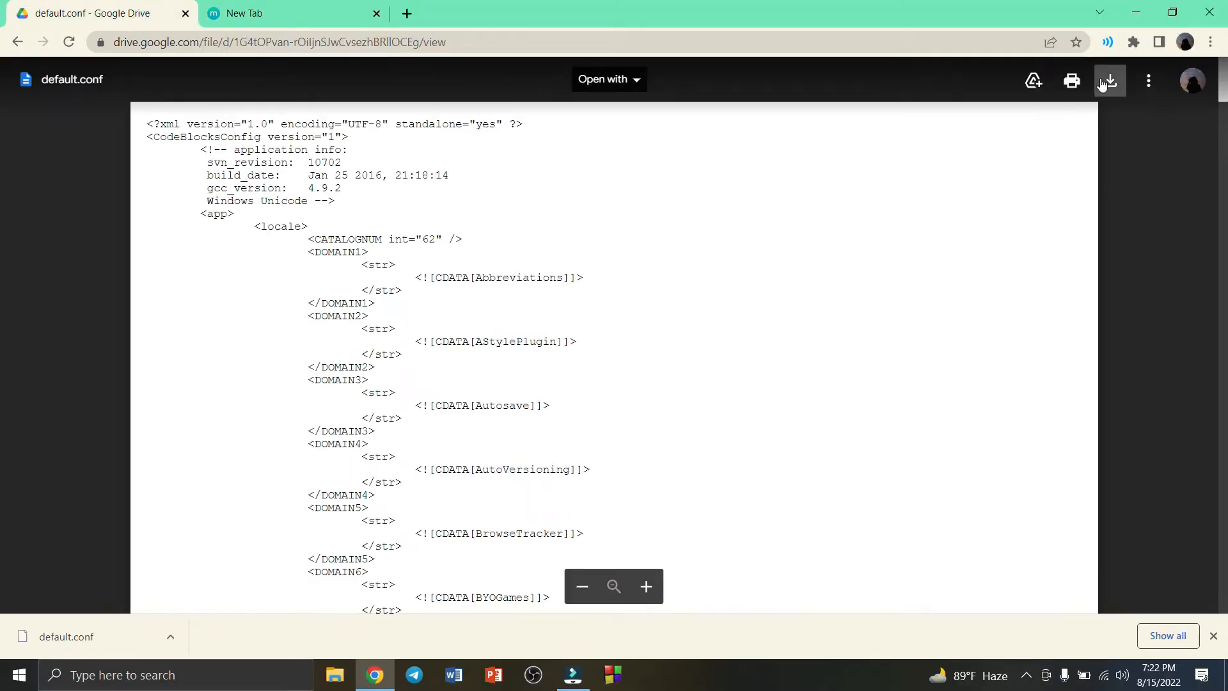
mouse_move(1109, 80)
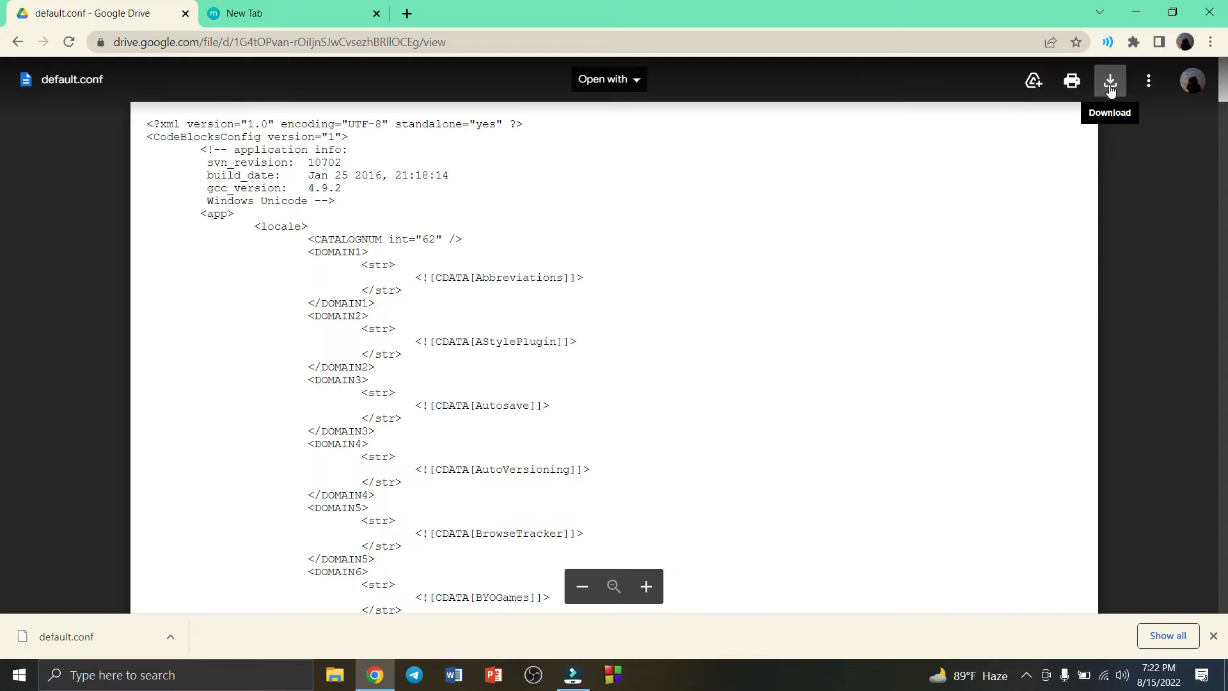
mouse_move(329, 8)
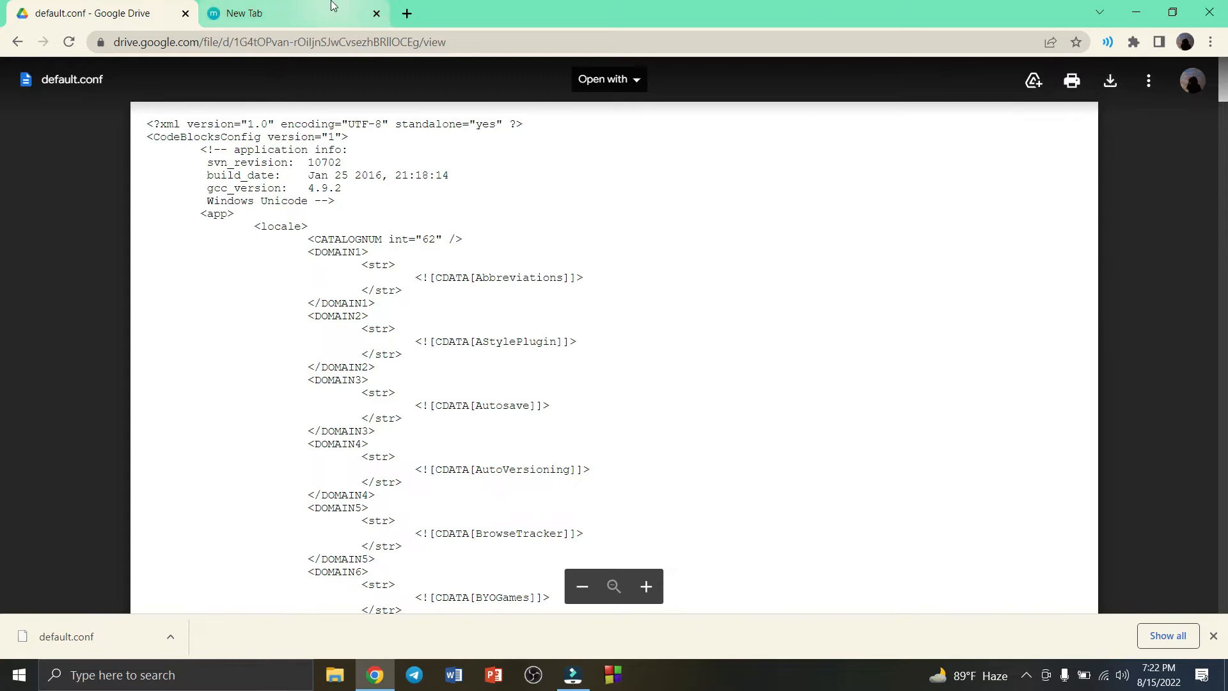
Show the downloaded default.conf in its Downloads folder
left_click(170, 636)
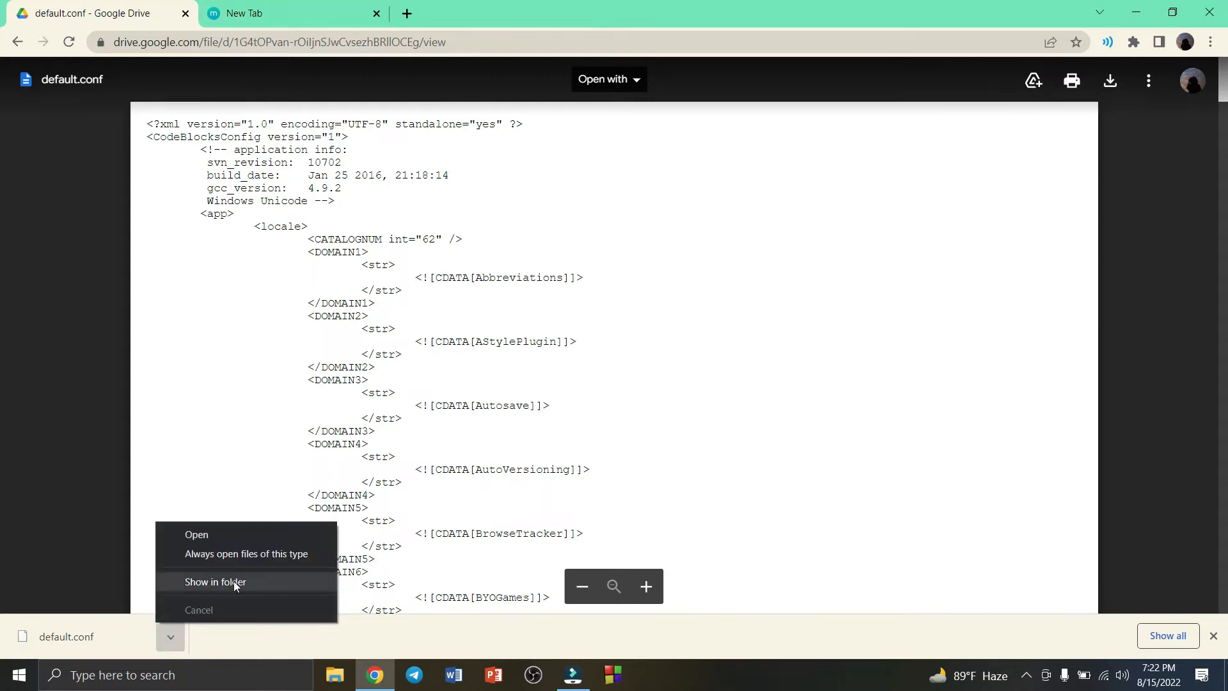
left_click(216, 581)
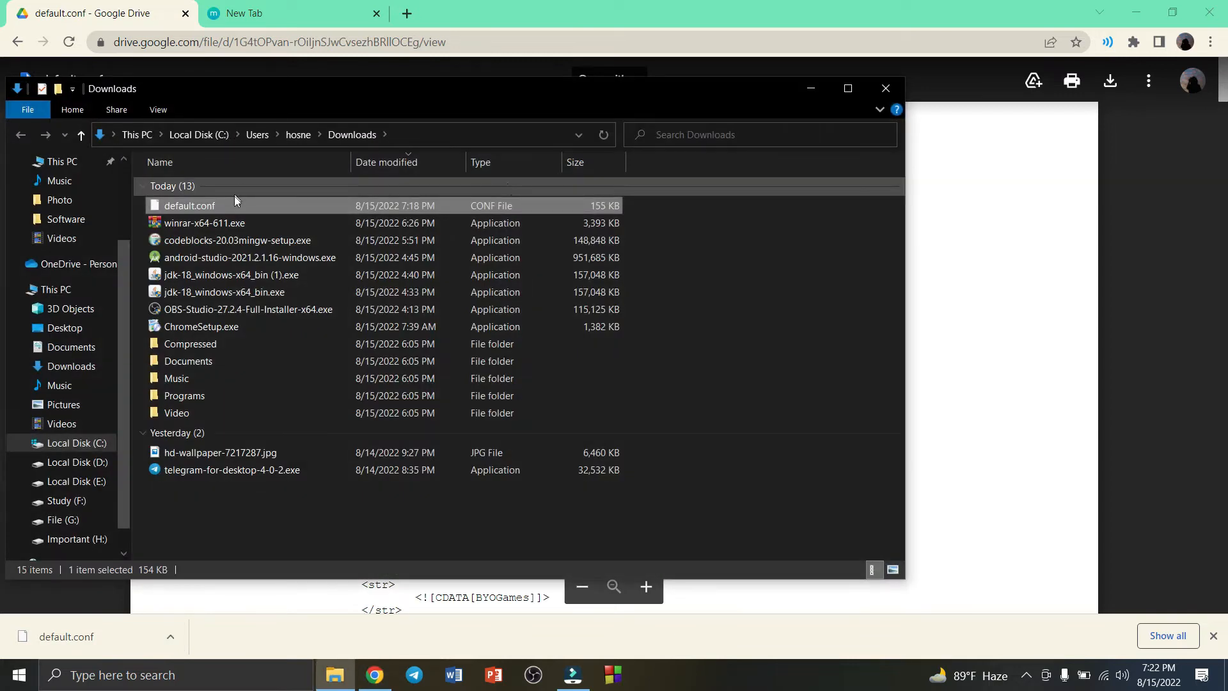
Copy default.conf from Downloads and close File Explorer
right_click(188, 205)
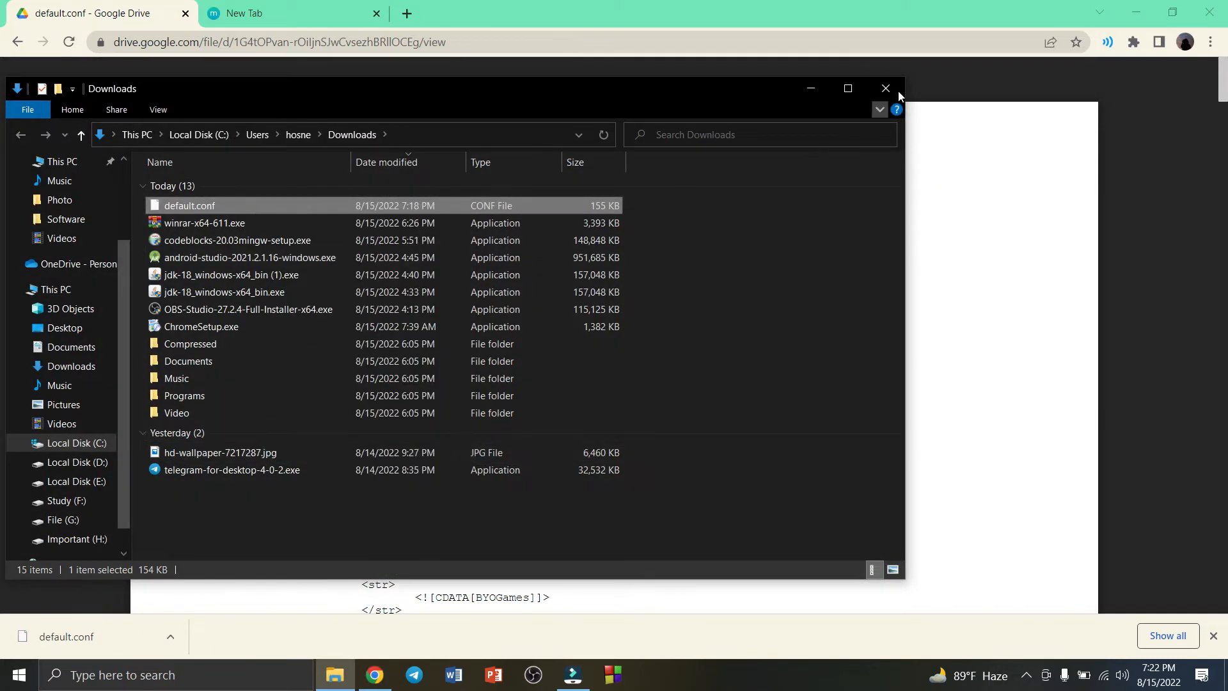
left_click(885, 88)
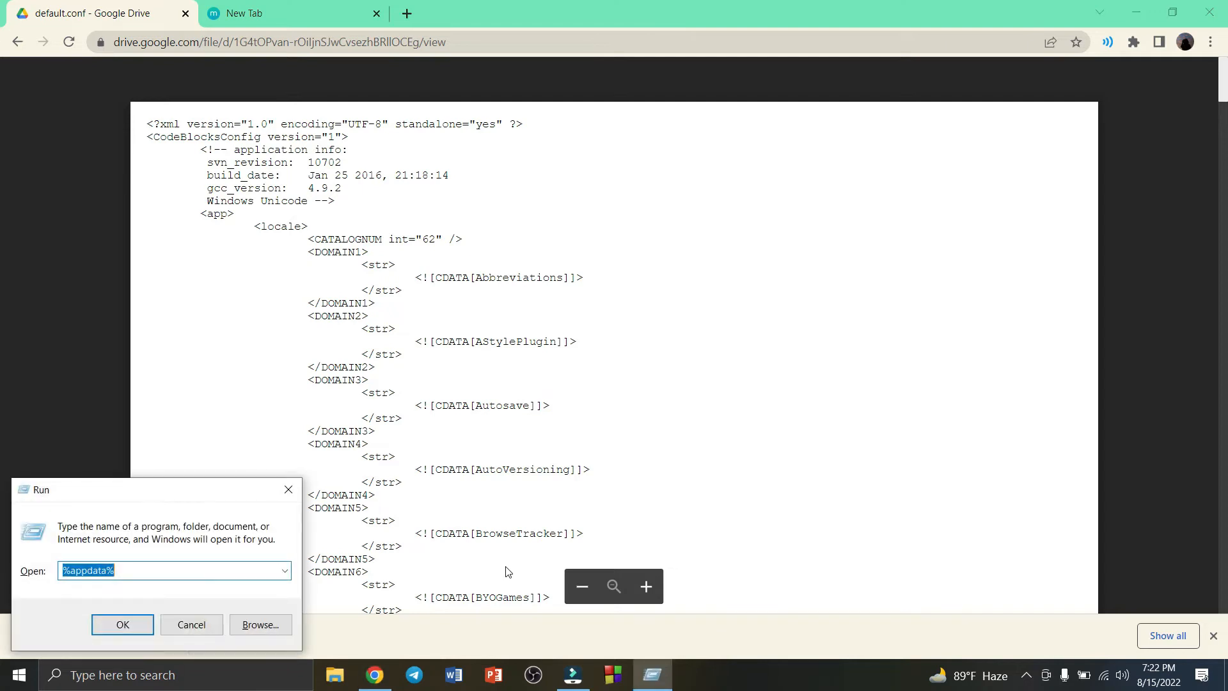
Run %appdata% to open the AppData Roaming folder
left_click(198, 570)
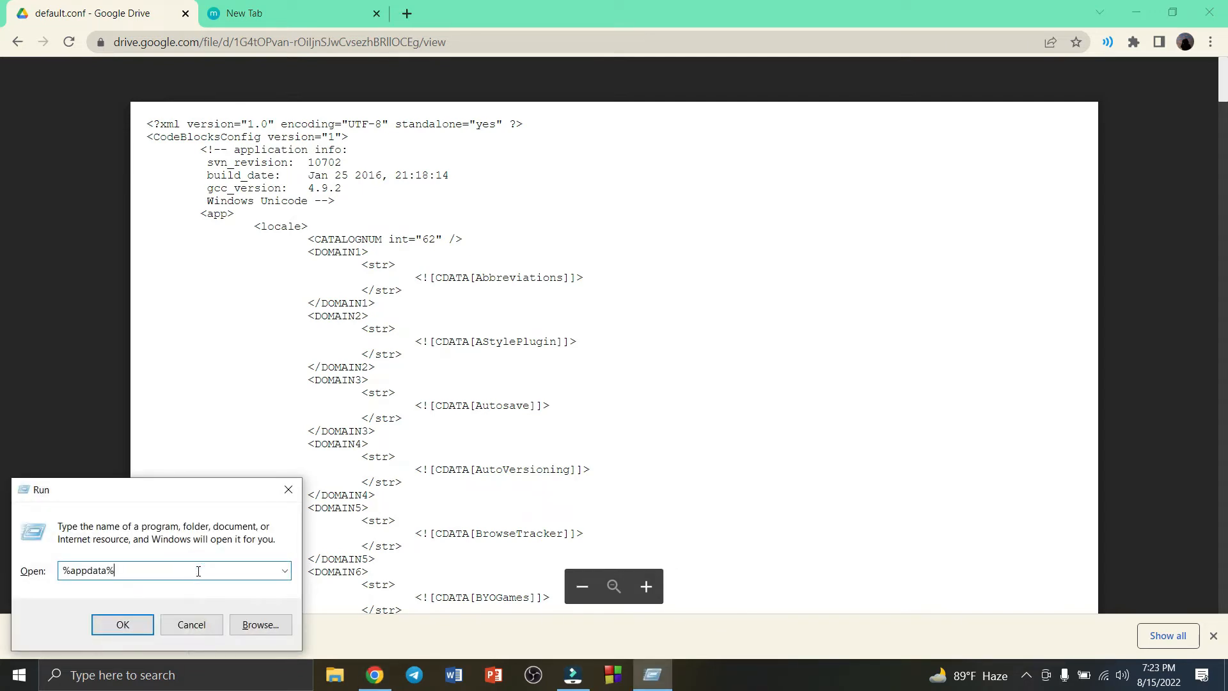
left_click(121, 624)
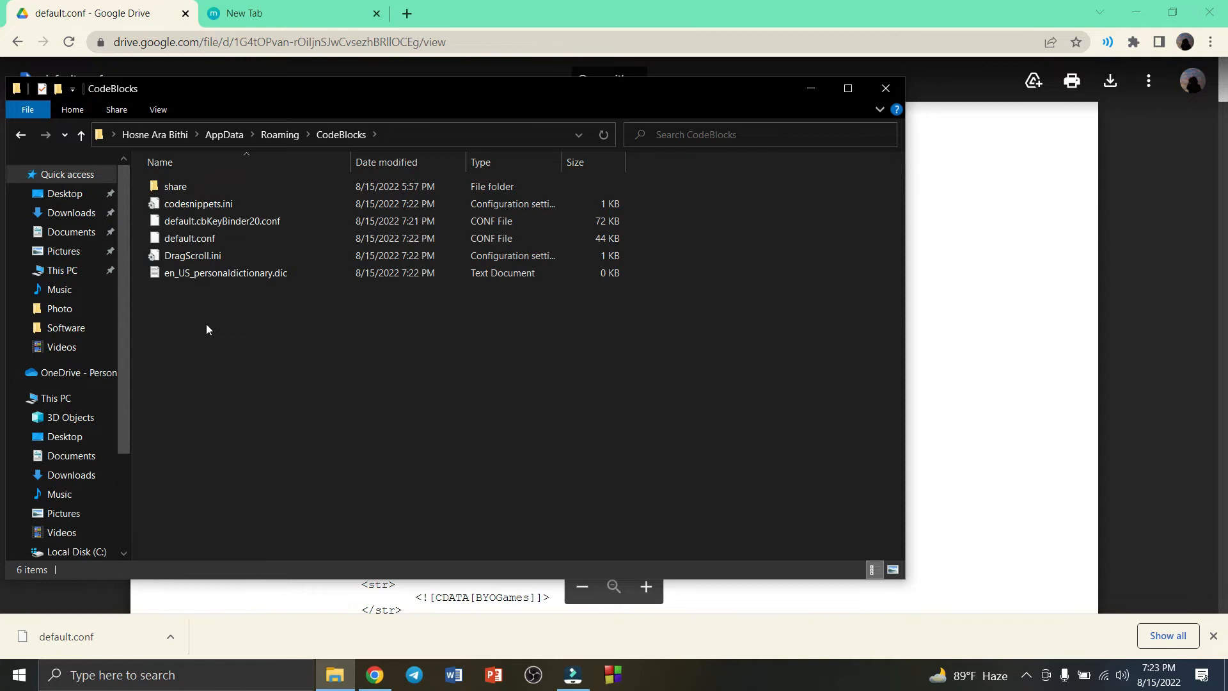
Paste default.conf into the CodeBlocks folder, replacing the existing file, then close it
right_click(255, 431)
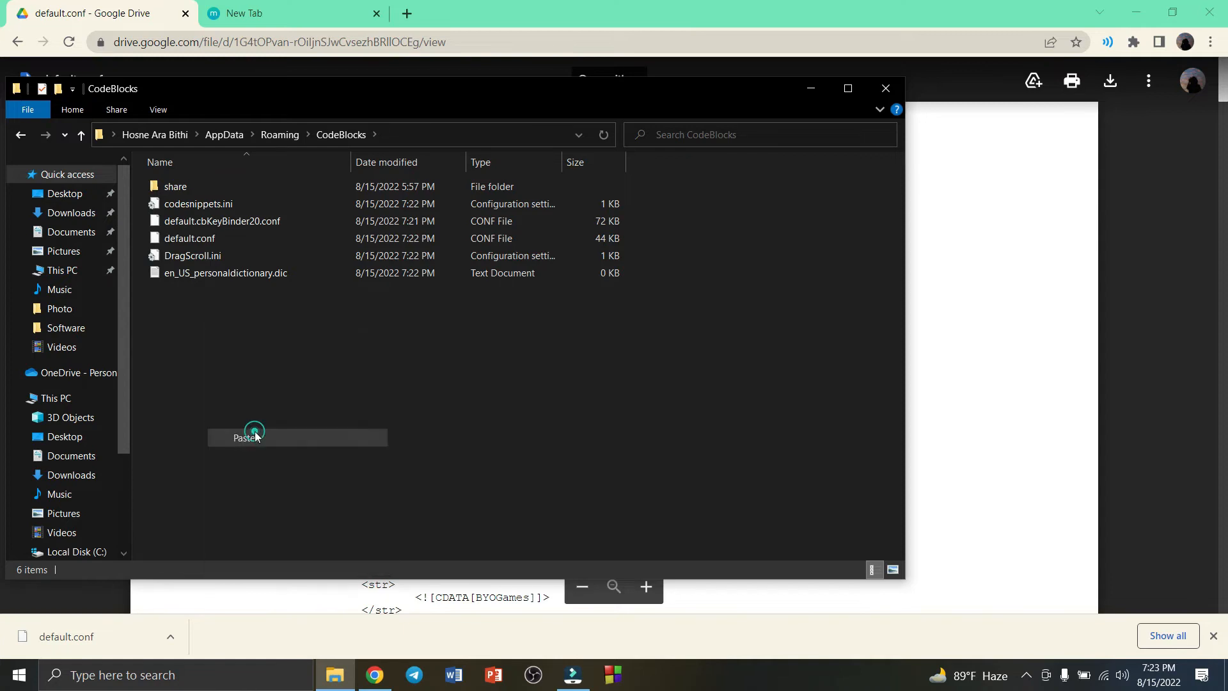
left_click(246, 437)
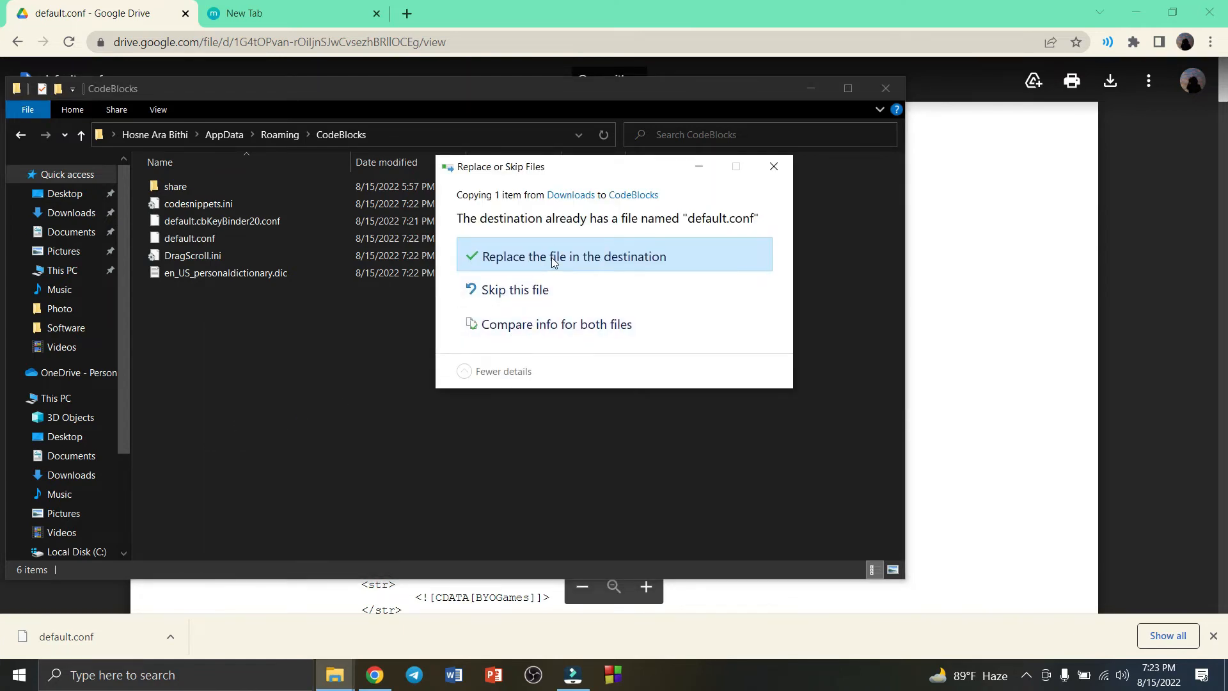
left_click(573, 256)
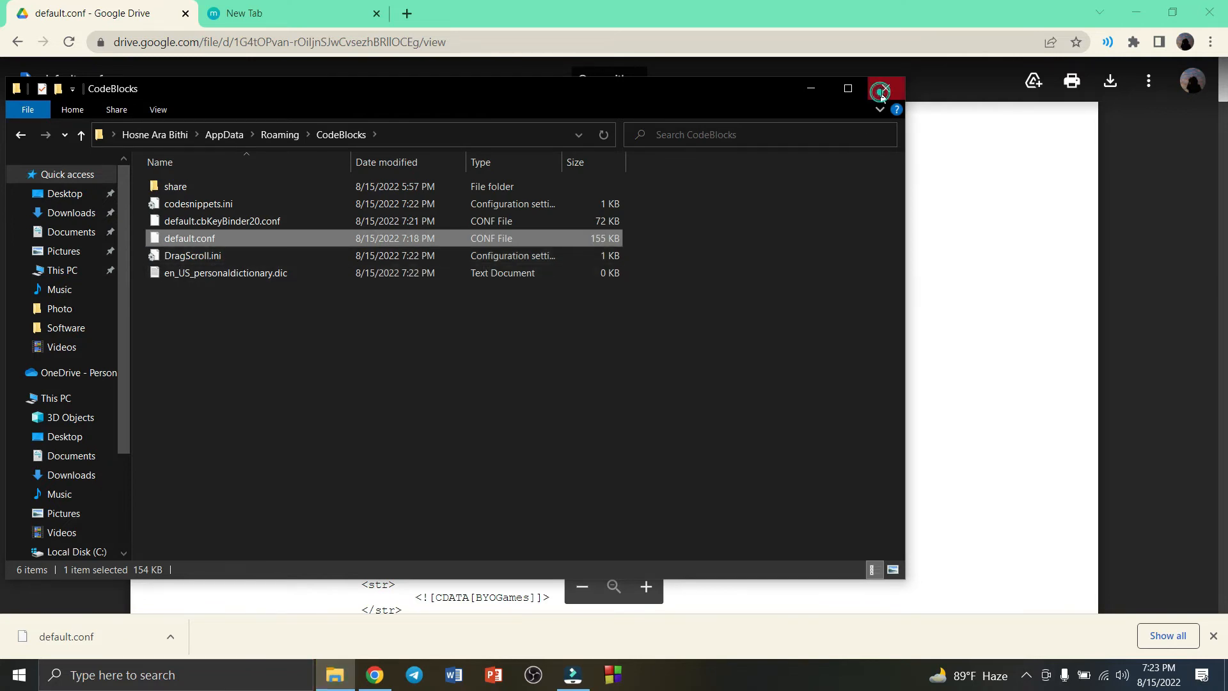
left_click(880, 88)
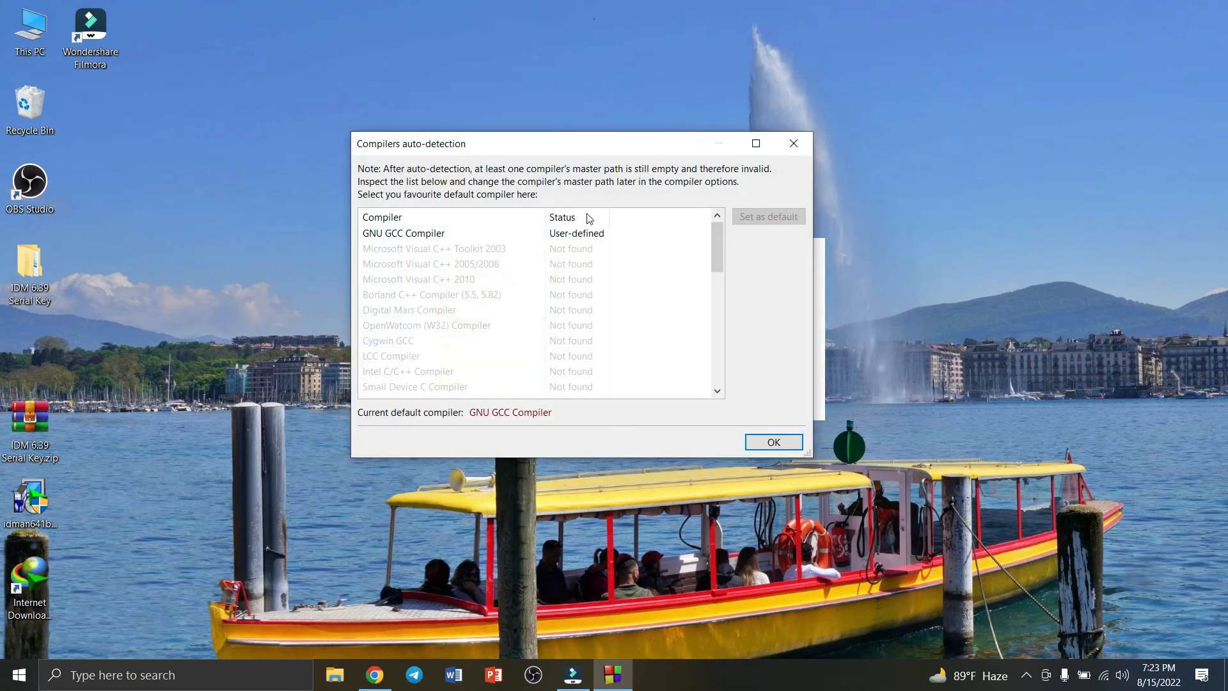
Accept GNU GCC, relaunch Code::Blocks, and keep file associations unchanged
left_click(772, 442)
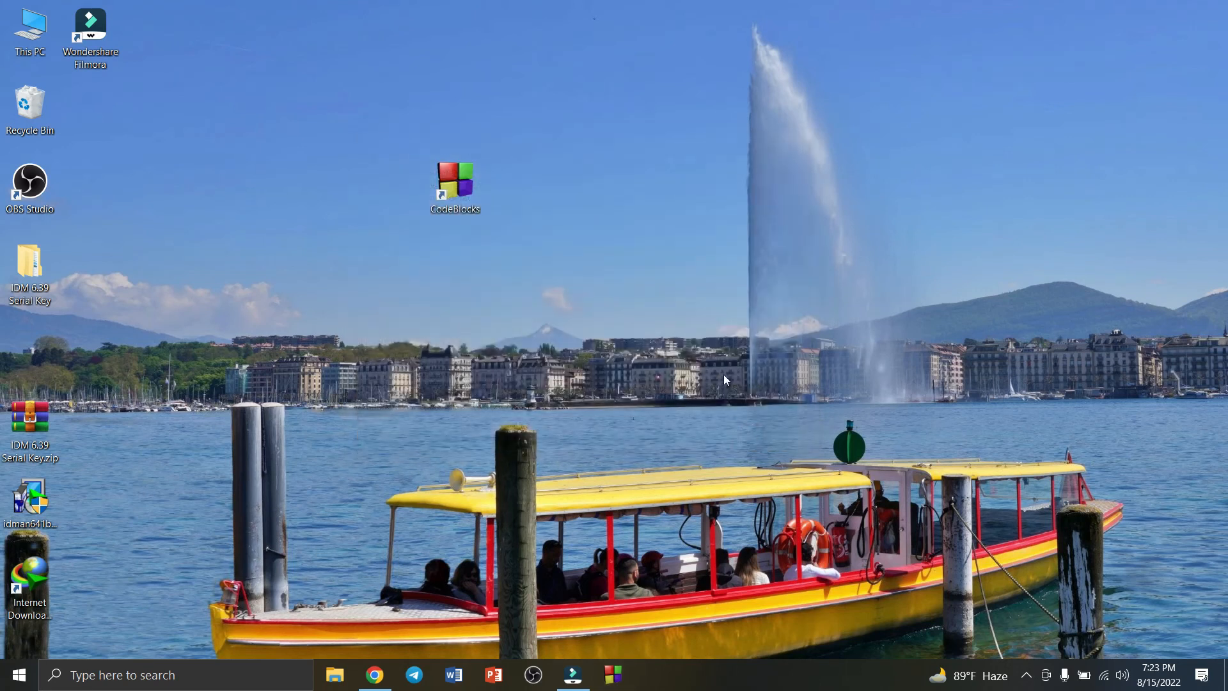
double_click(454, 182)
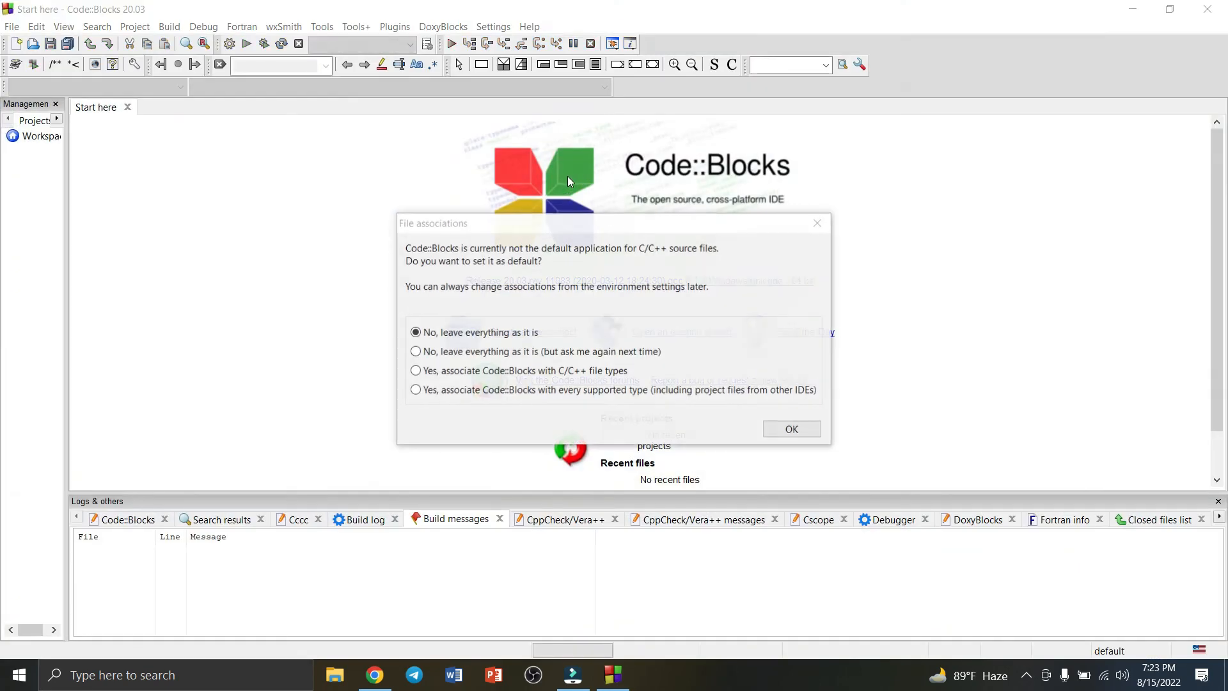
left_click(791, 429)
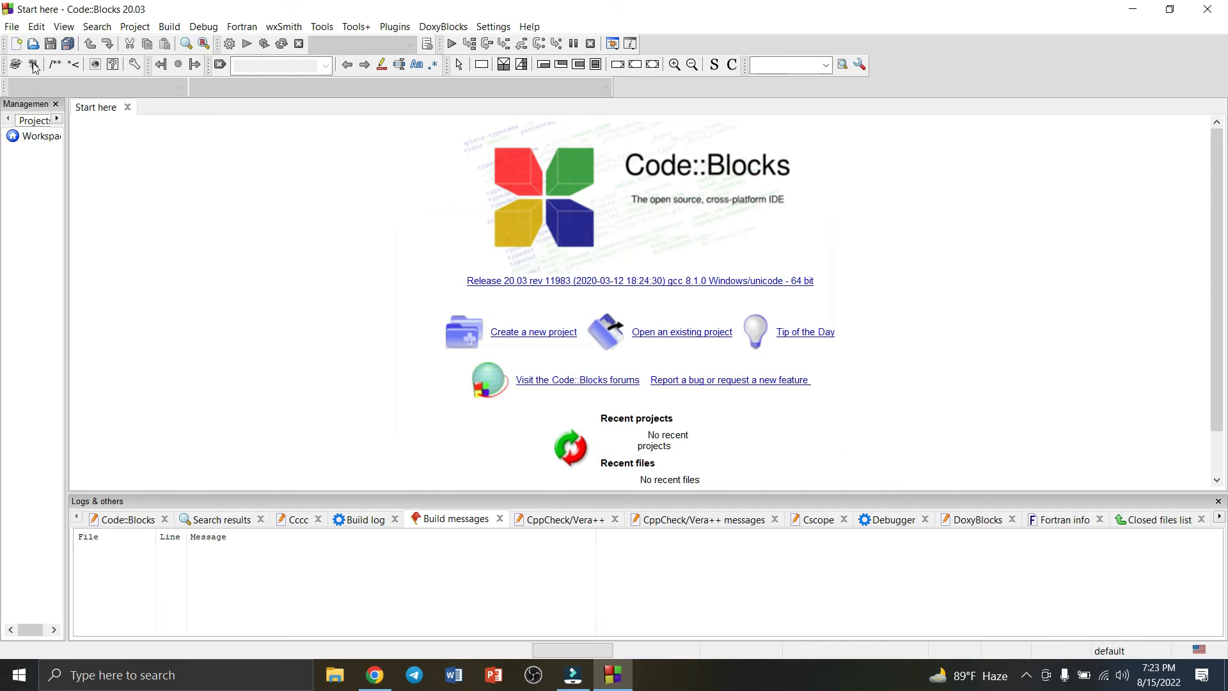
Reopen Untitled1.c from the File menu
left_click(12, 26)
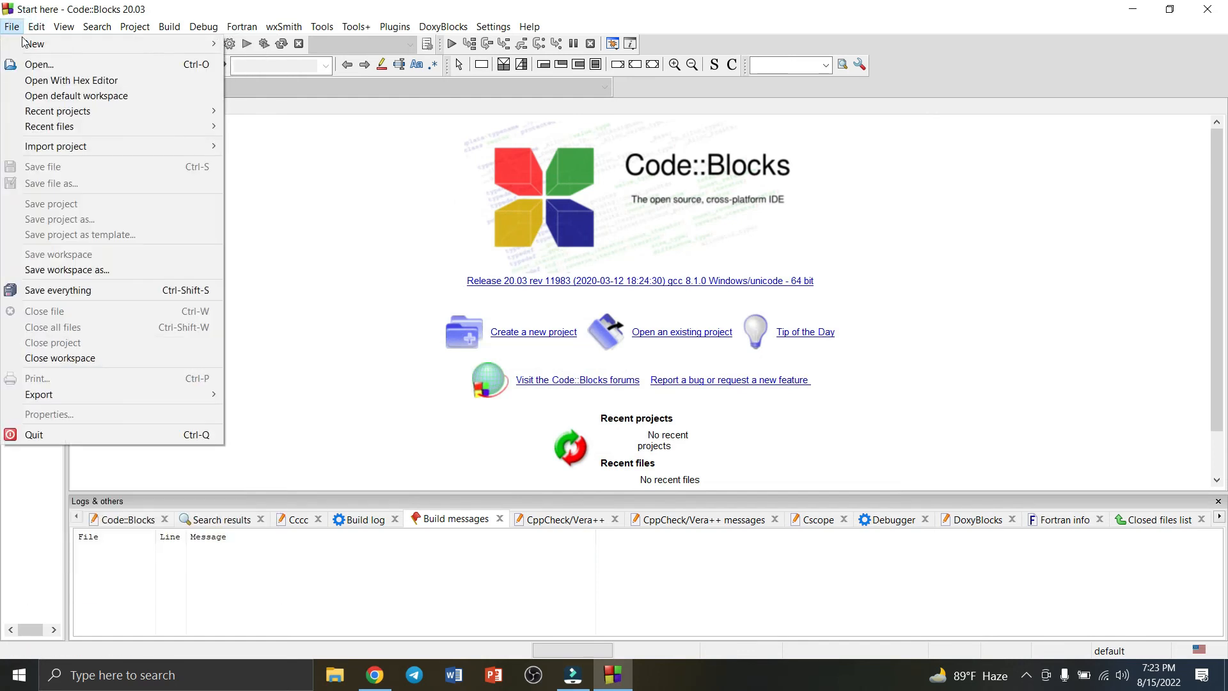
left_click(38, 64)
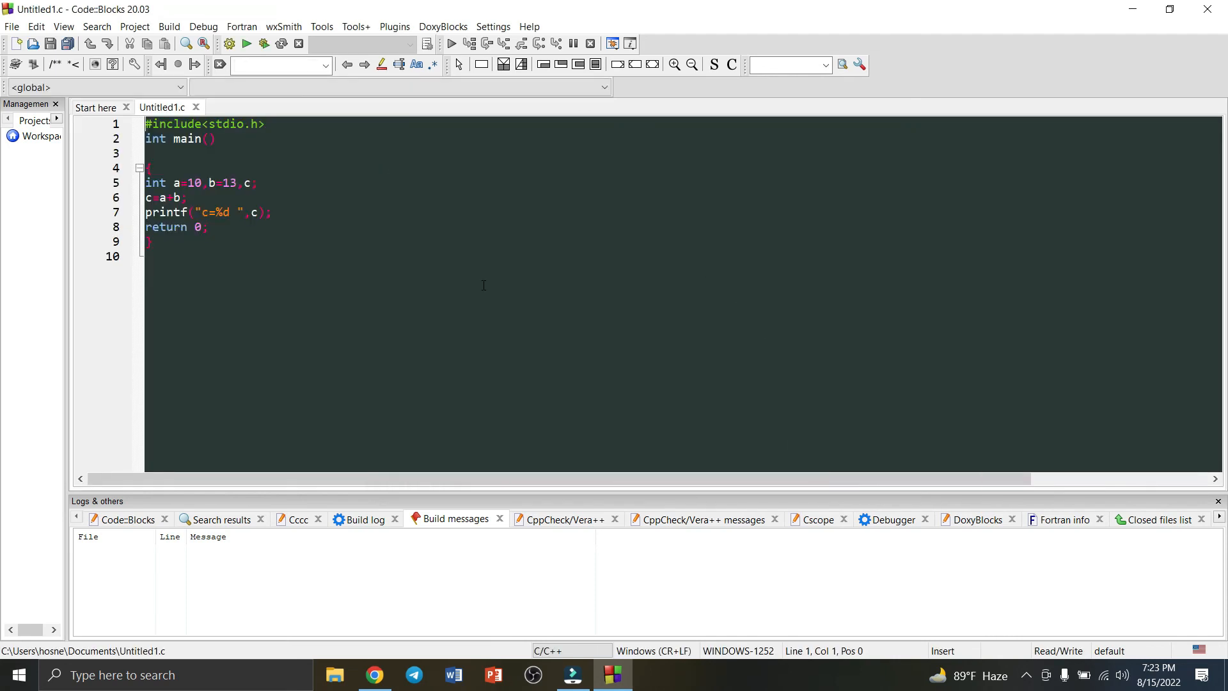
mouse_move(544, 236)
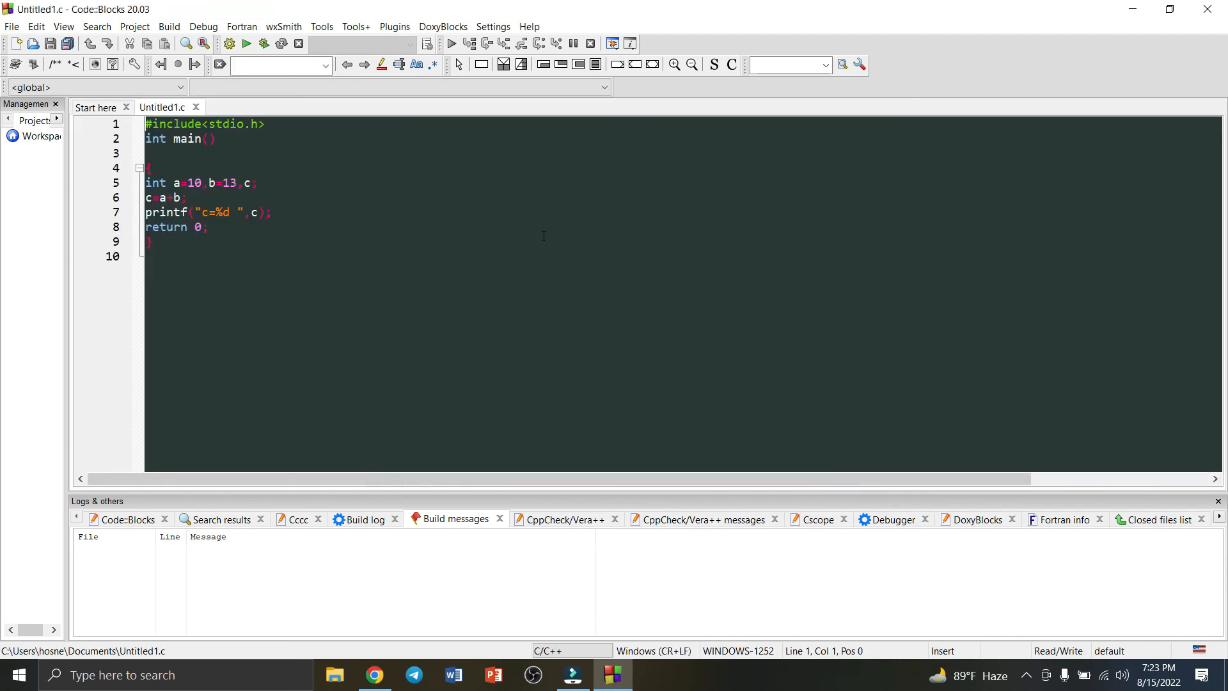